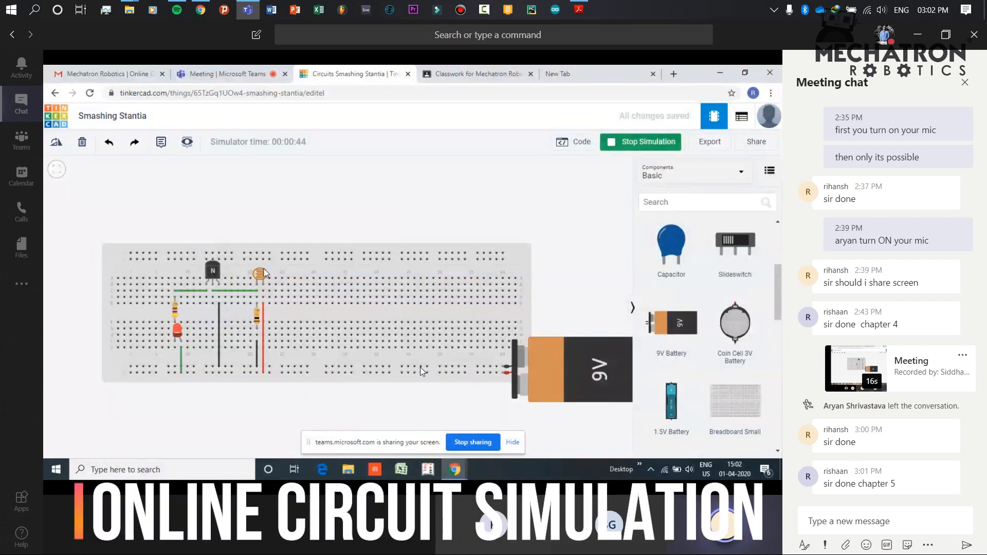
Slide the photoresistor's light level higher while the LED circuit simulates
left_click(259, 274)
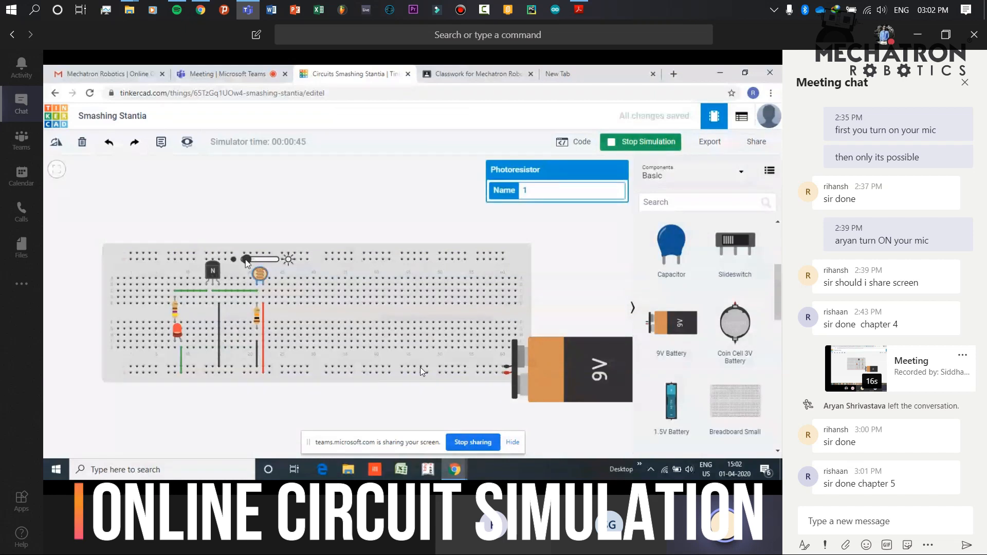
left_click_drag(246, 259, 289, 259)
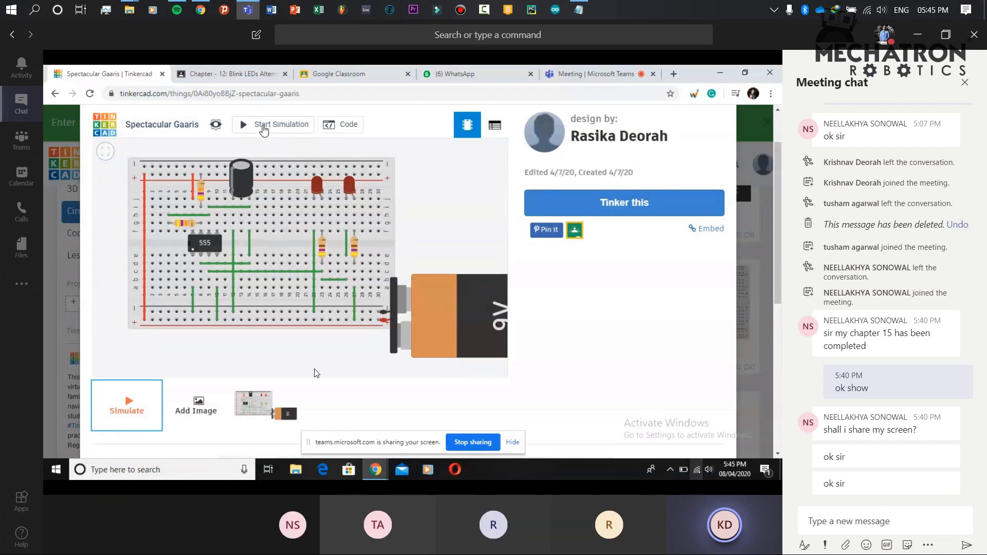
Start simulating the 555 timer circuit so the LEDs blink
left_click(279, 124)
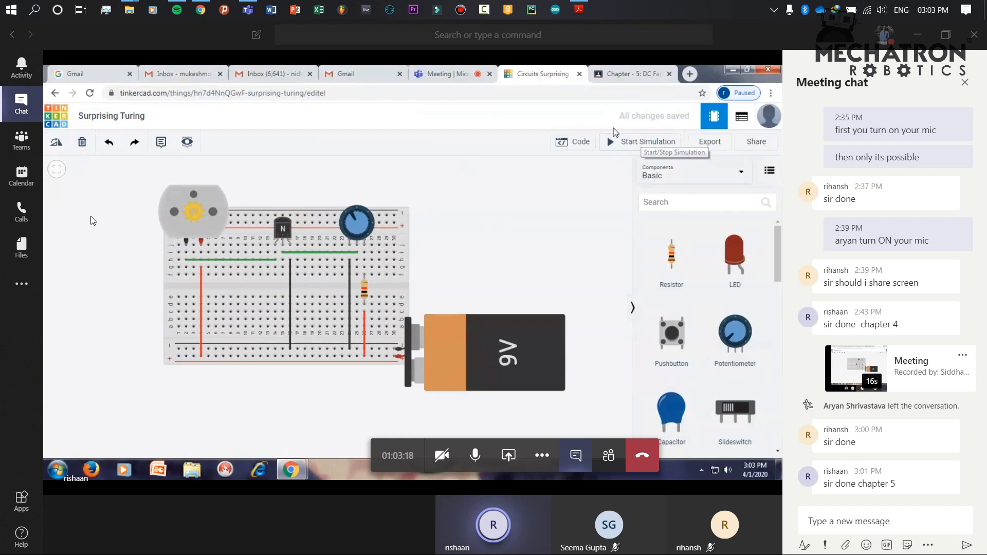
Run the fan controller so the motor spins, adjust the potentiometer speed, and rerun it
left_click(646, 141)
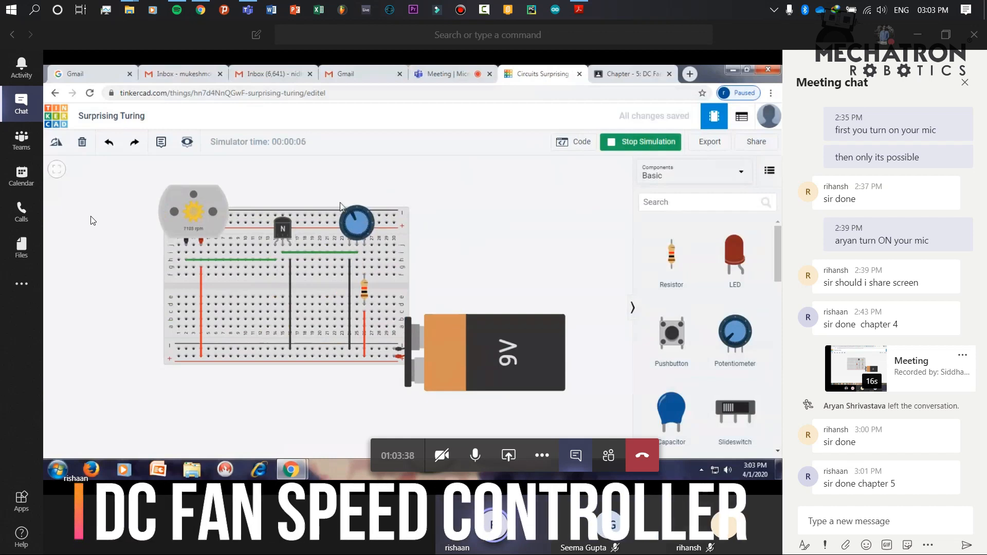
left_click(640, 141)
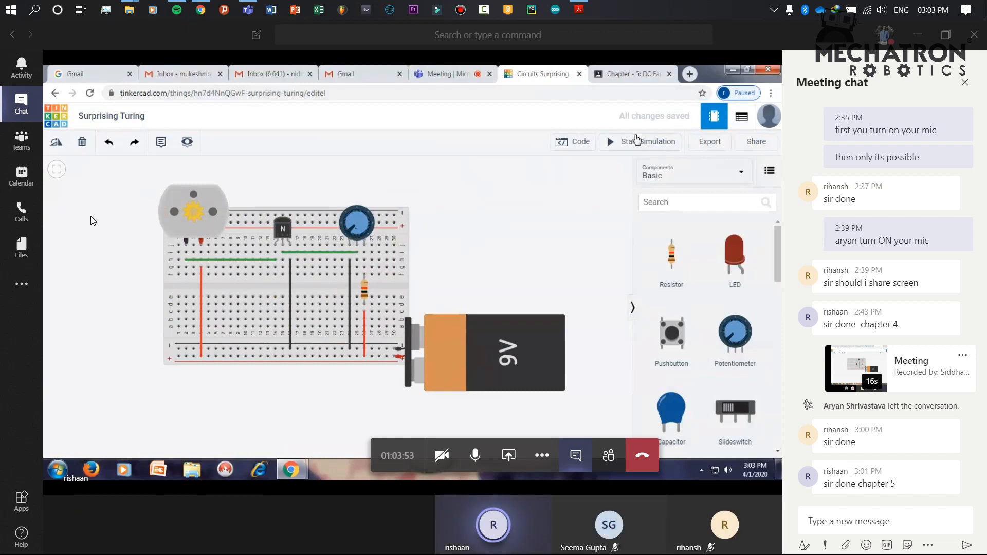
left_click(639, 141)
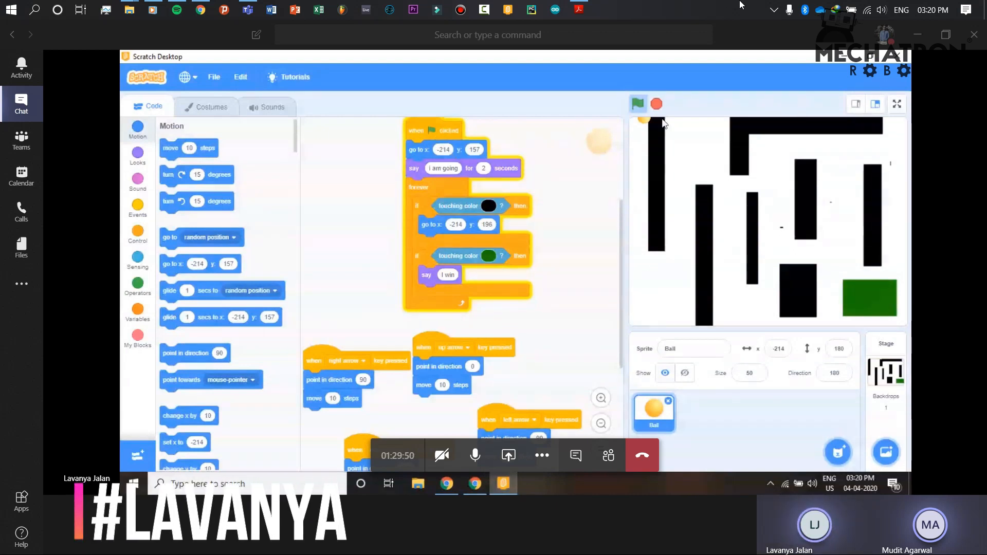
Start the ball maze game with the green flag so the ball sits at its corner
left_click(637, 104)
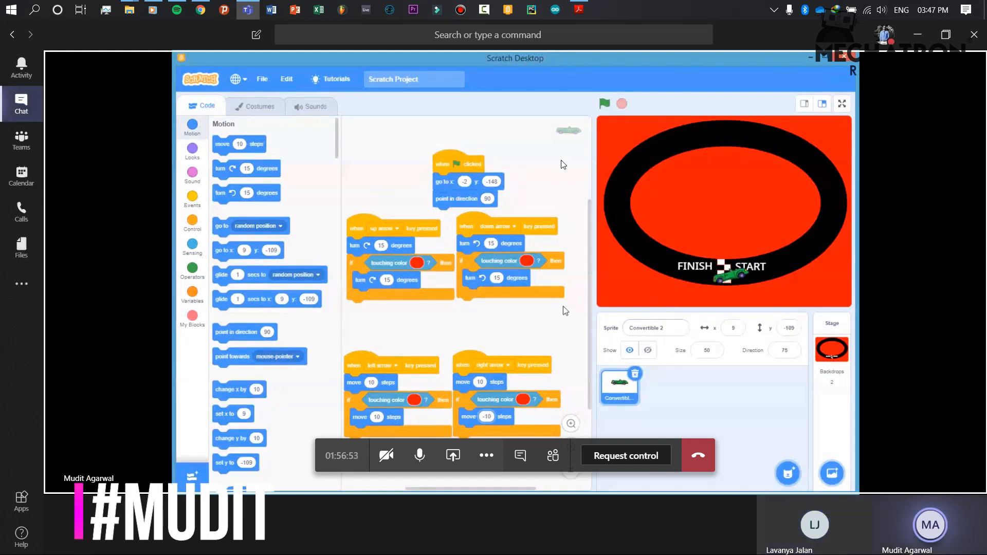
mouse_move(603, 103)
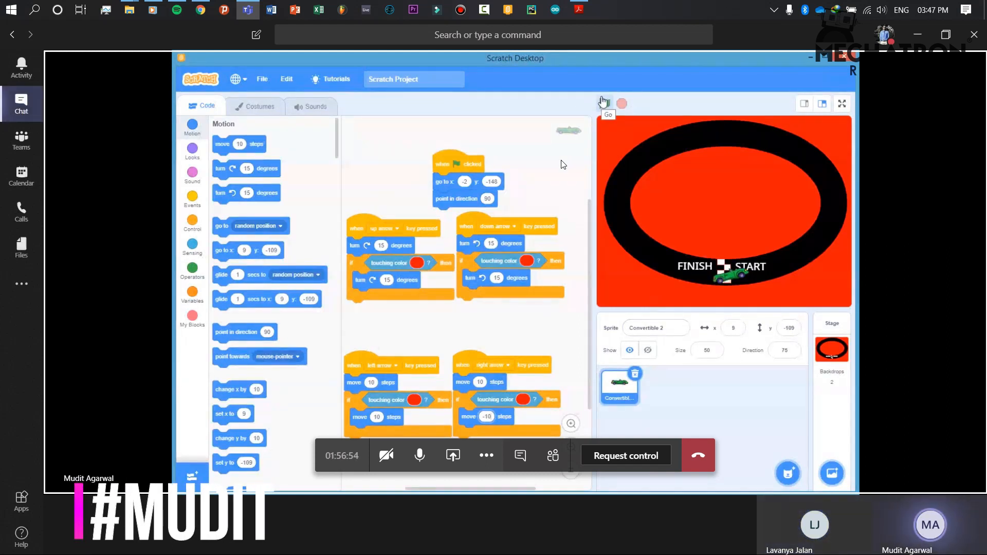
Start the racing game so the car resets to the start line facing right
left_click(603, 103)
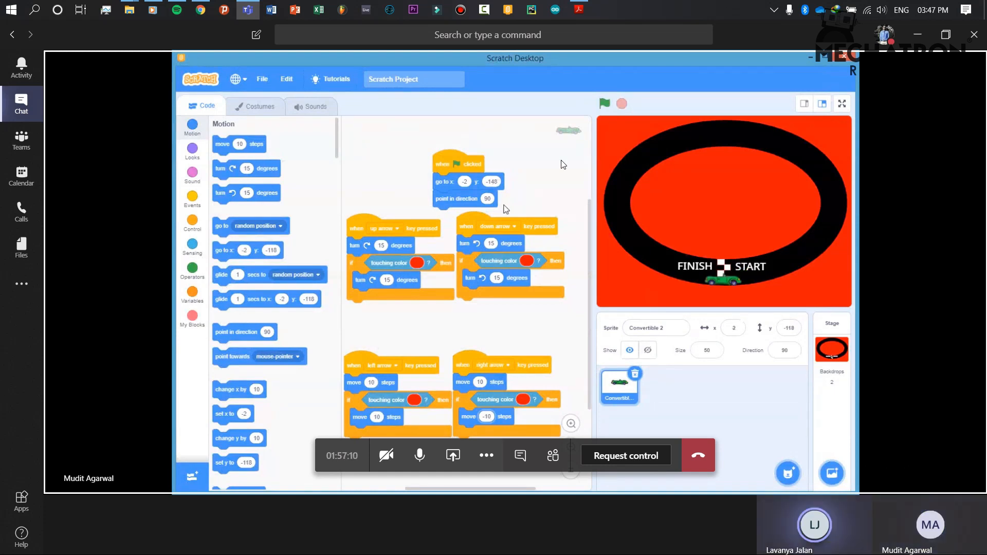